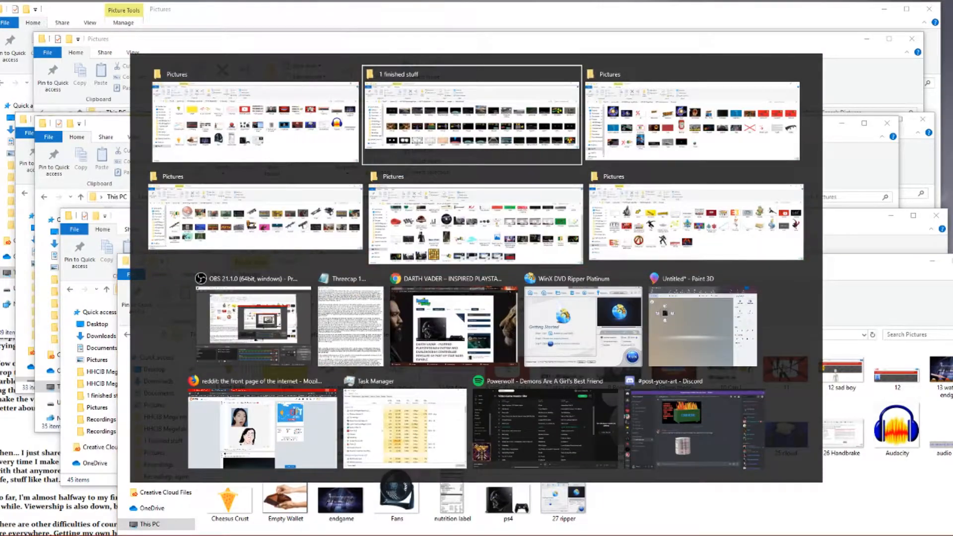
Switch to the File Explorer window showing the 14 Threecap Pictures folder
click(703, 321)
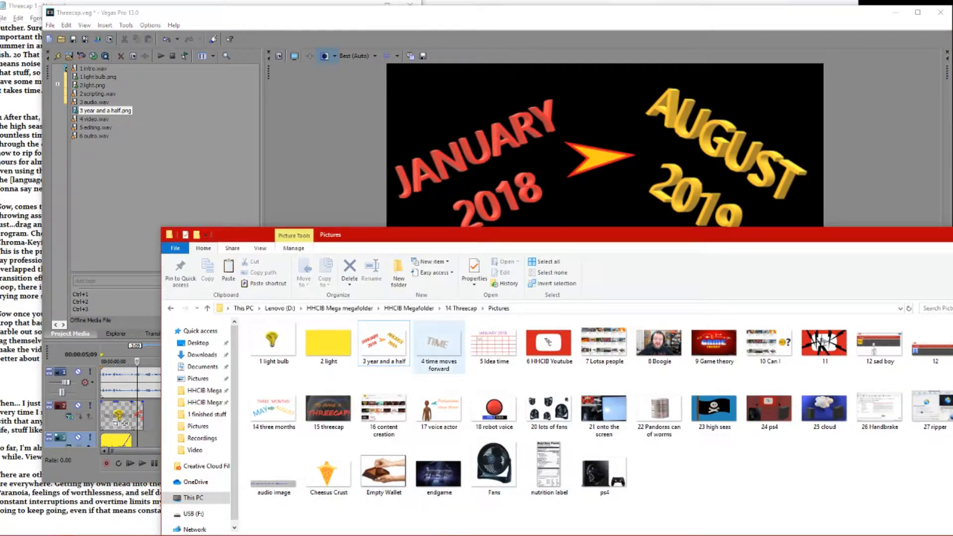
Bring up the Video Event FX for the green-screen hand clip in Doing Nuclear
click(438, 339)
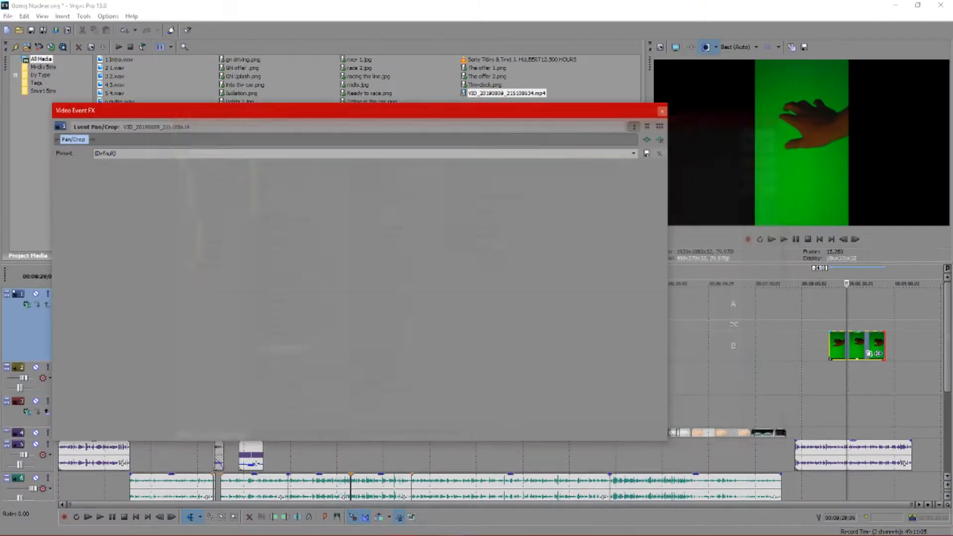
Add Sony Chroma Keyer, sample the green as key colour, then play and pause the Threecap timeline
click(121, 139)
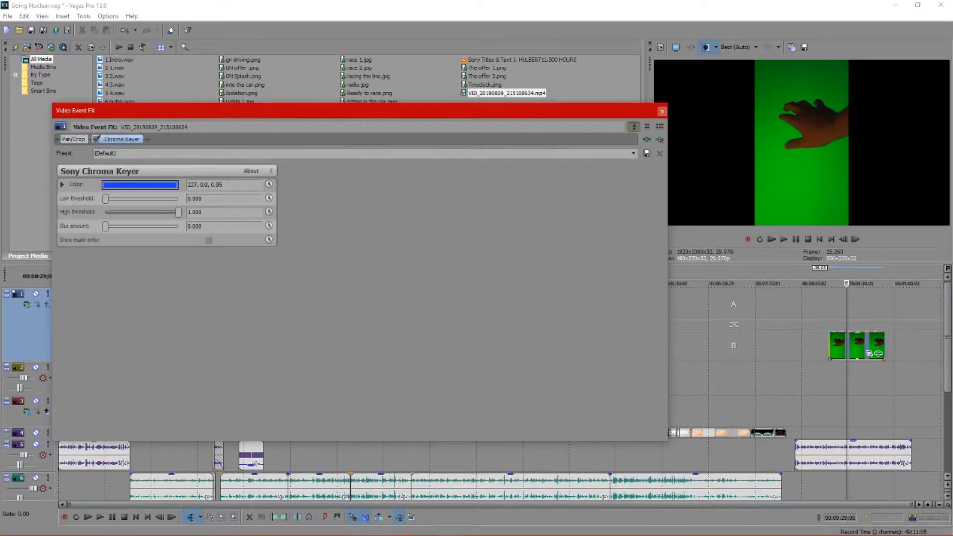
click(140, 185)
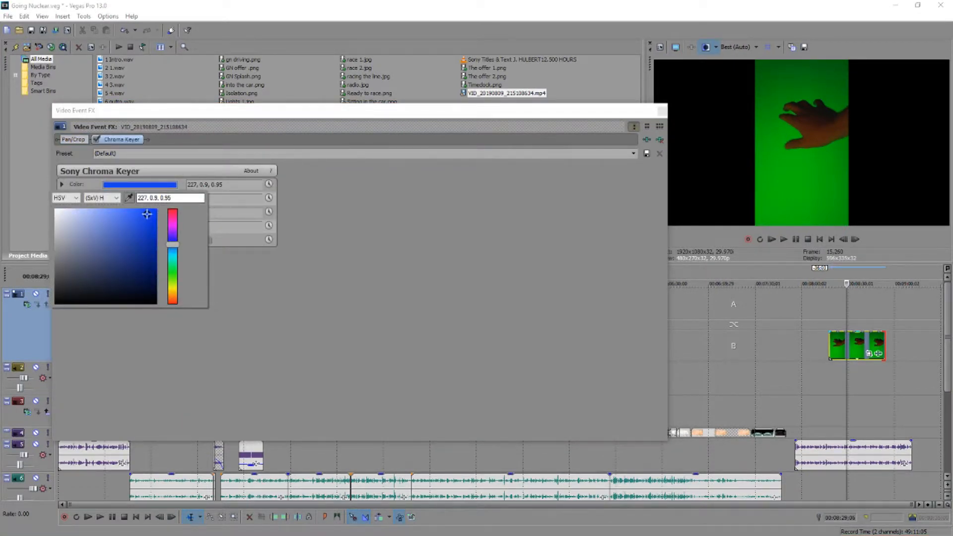
click(157, 235)
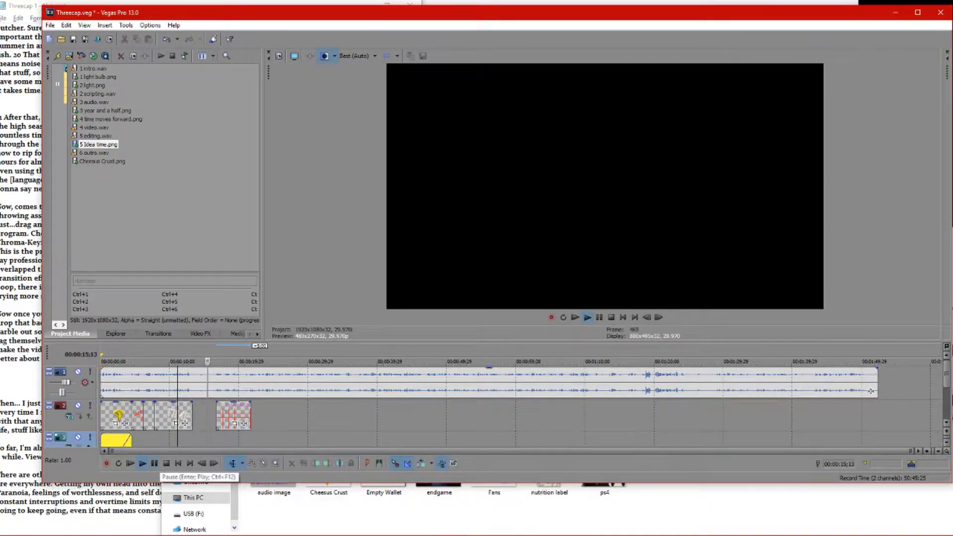
click(142, 462)
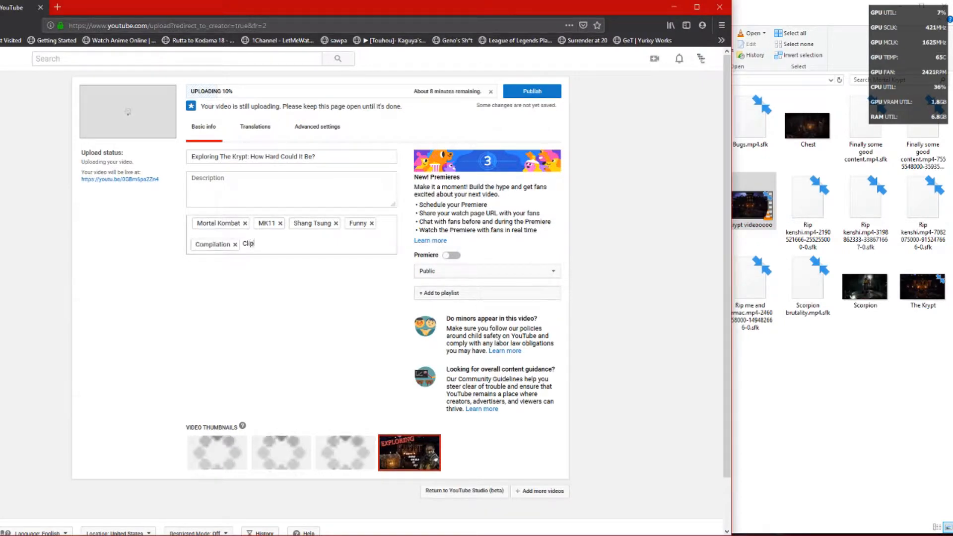
Add 'Scorp' and 'Spiders' tags to the upload
text(Scorpion)
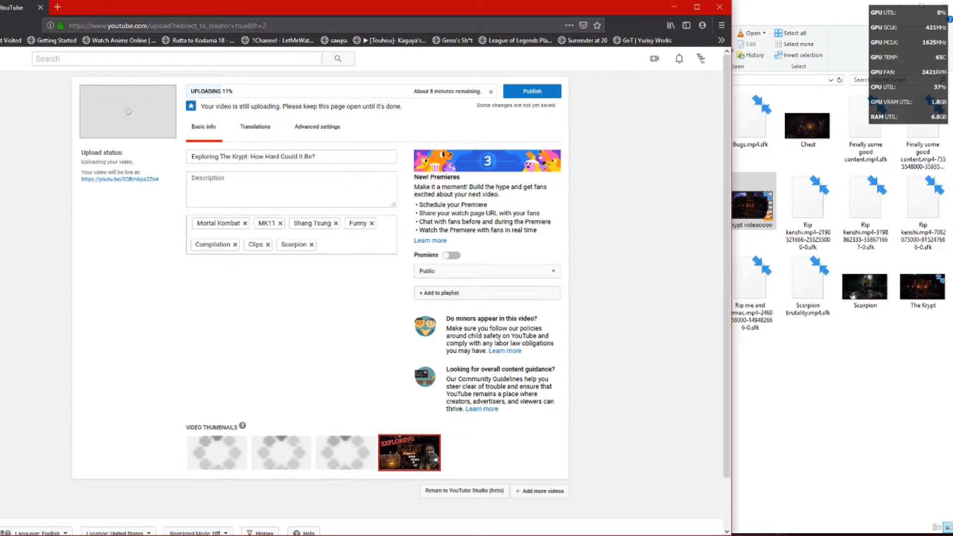
text(Spiders)
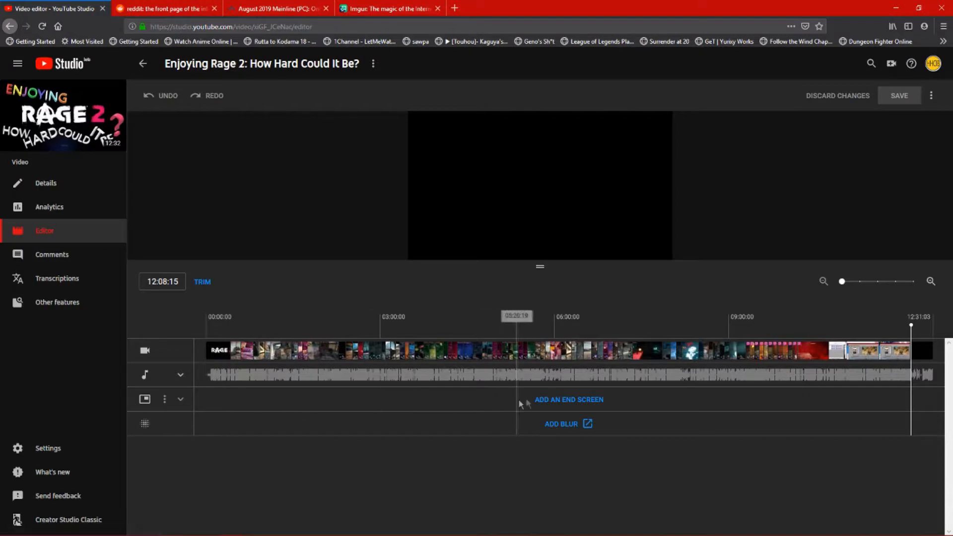
Give the Rage 2 video a '1 video or playlist, 1 subscribe' end screen and apply it
click(568, 399)
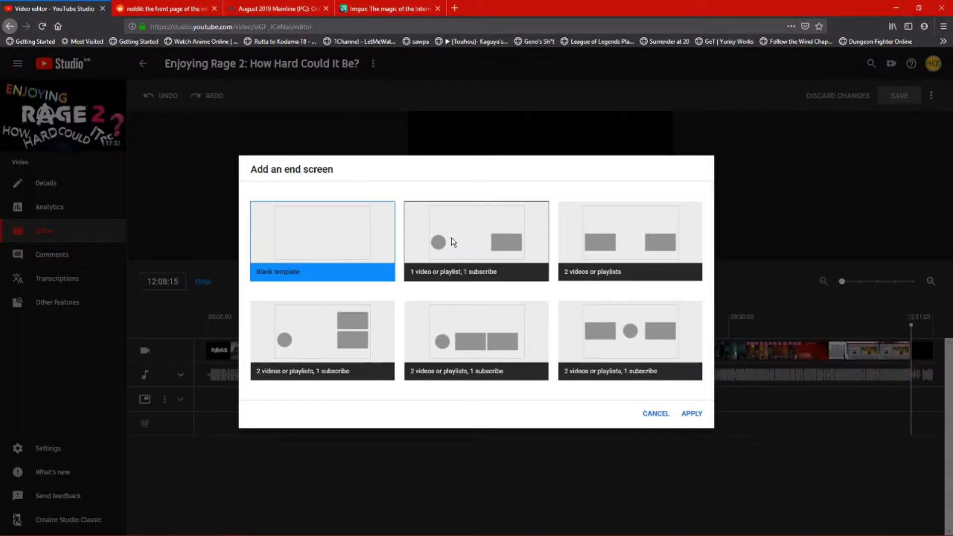
click(476, 241)
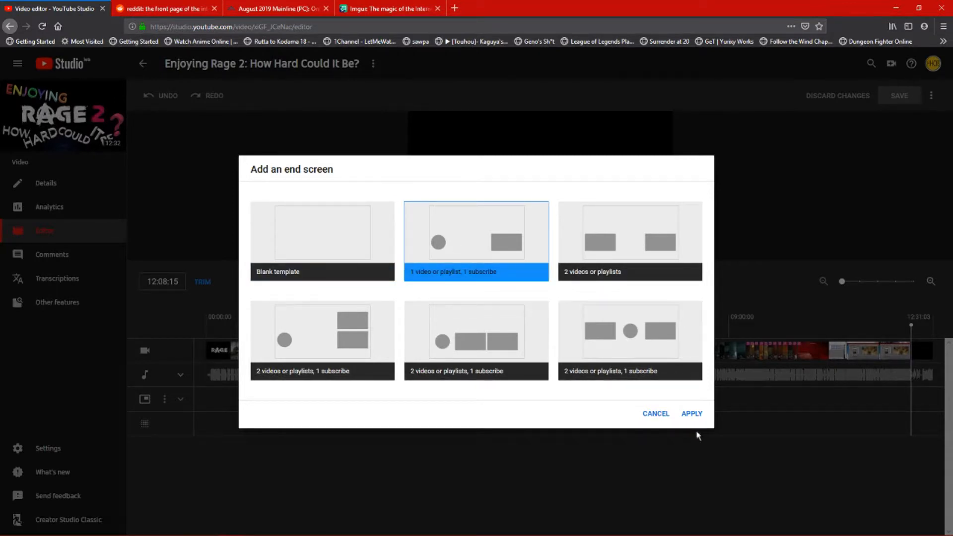
click(691, 413)
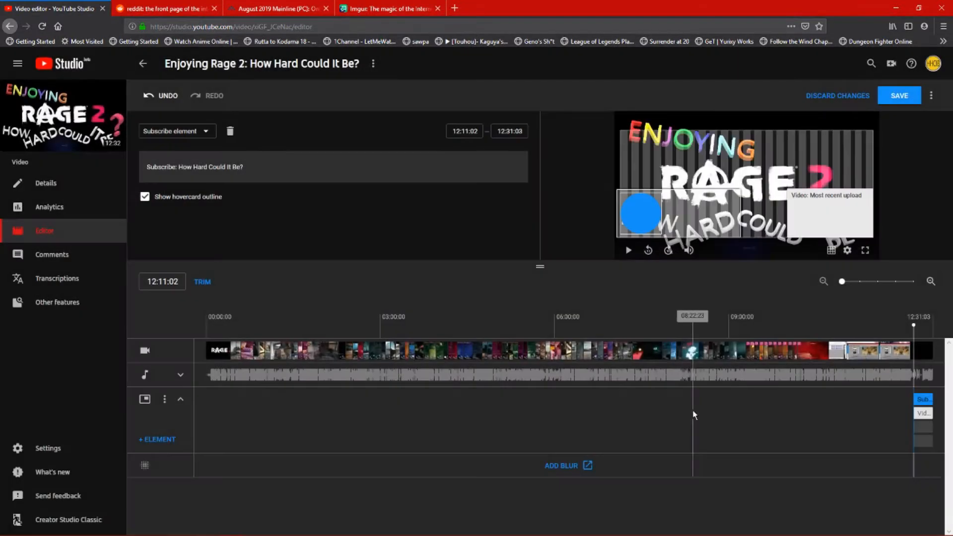
drag(640, 212, 640, 183)
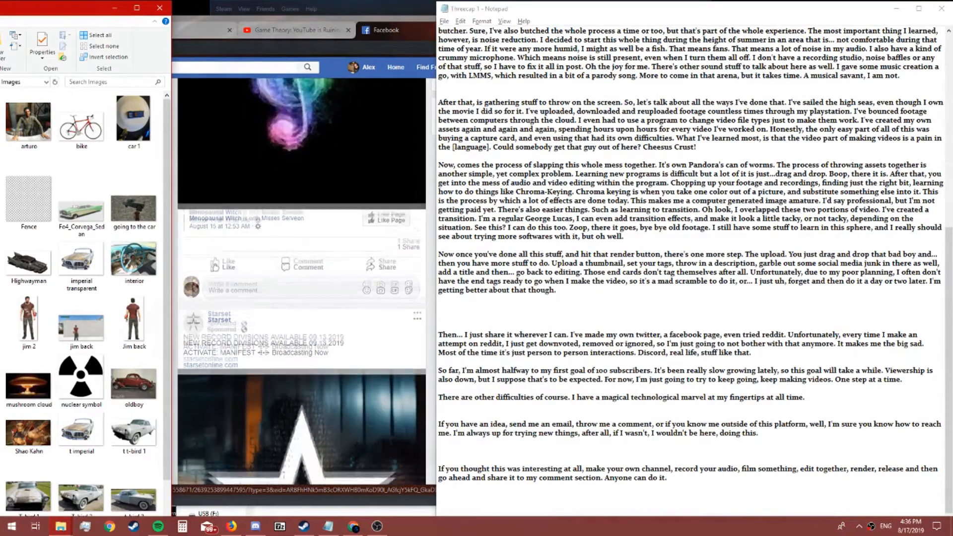
scroll(down, 3)
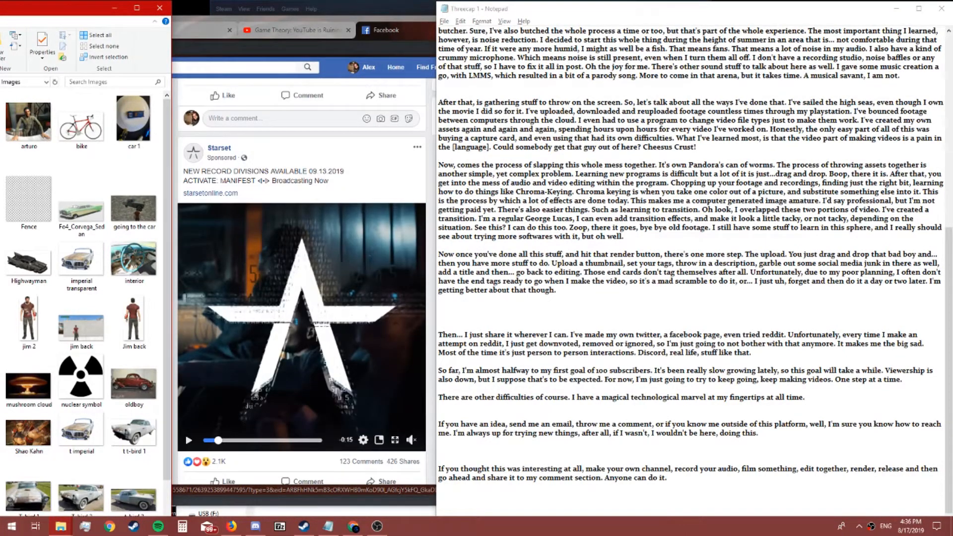